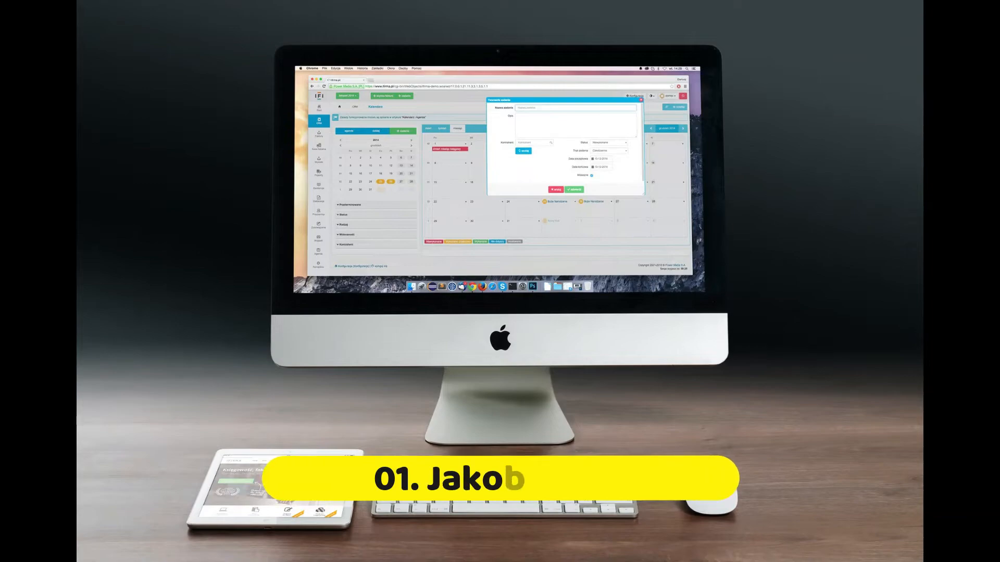
pyautogui.write("b's Law")
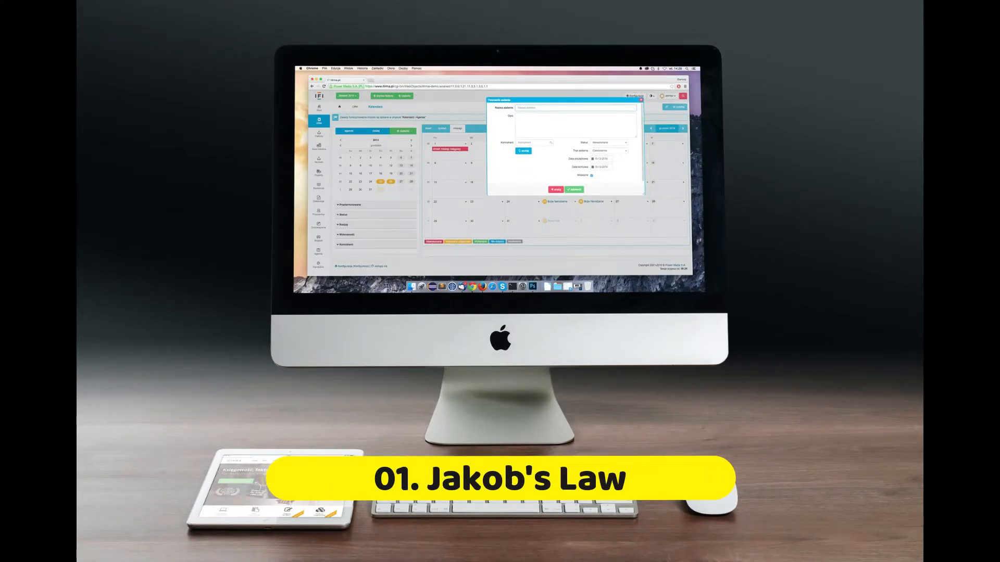